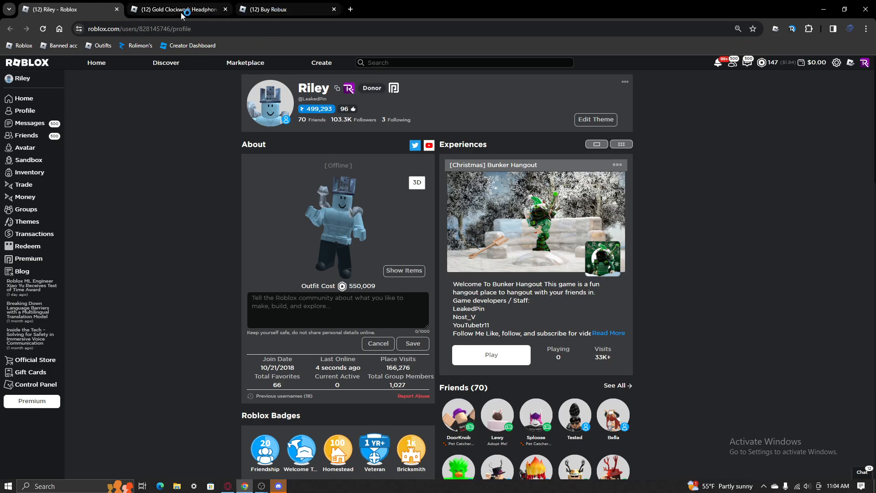
Bring up the Gold Clockwork Headphones catalog item page, showing it is not for sale
{"action": "left_click", "coordinate": [178, 10]}
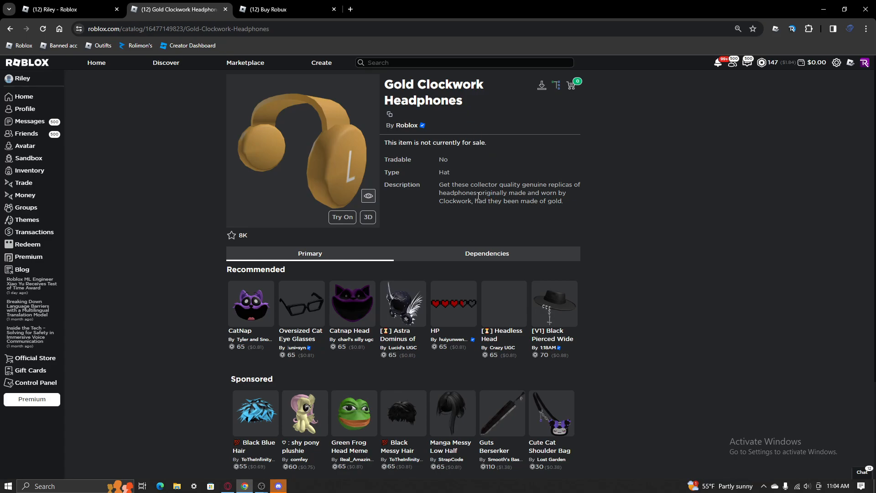
{"action": "mouse_move", "coordinate": [447, 187]}
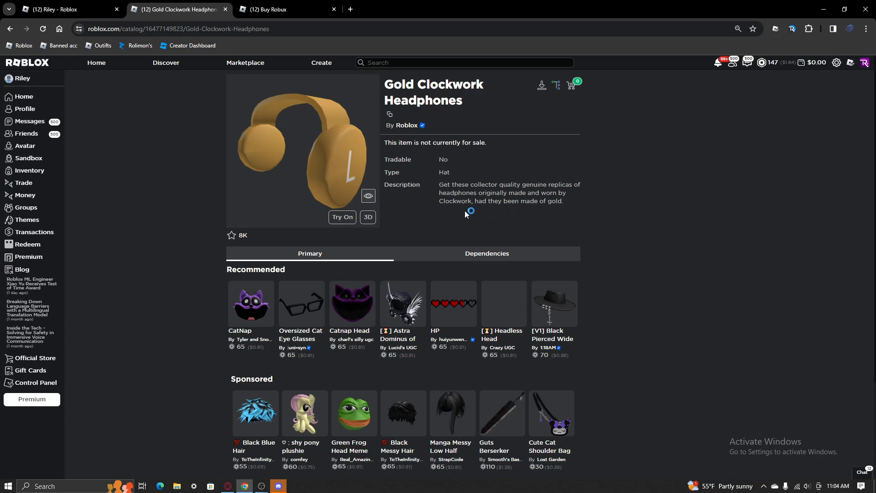
{"action": "mouse_move", "coordinate": [260, 13]}
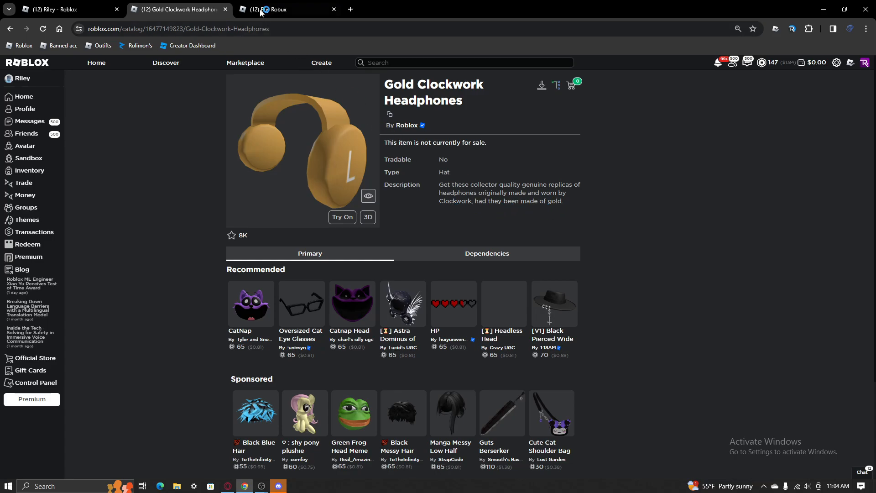
{"action": "left_click", "coordinate": [287, 9]}
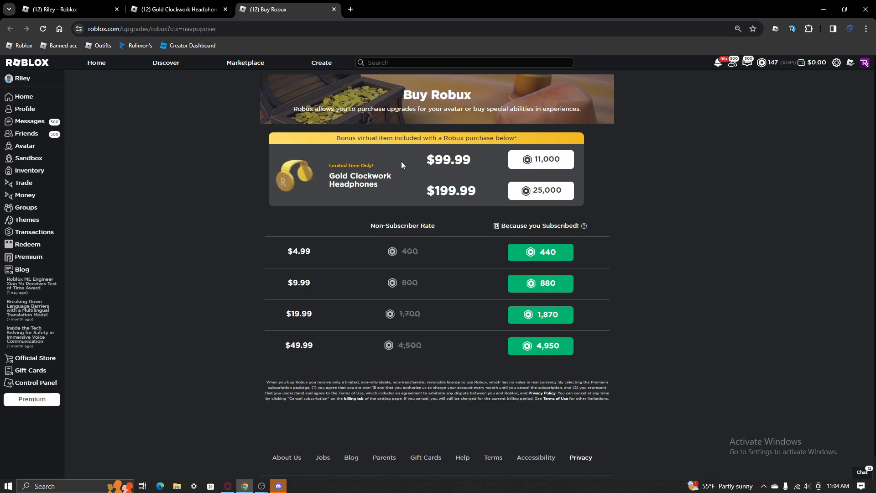
{"action": "mouse_move", "coordinate": [320, 176]}
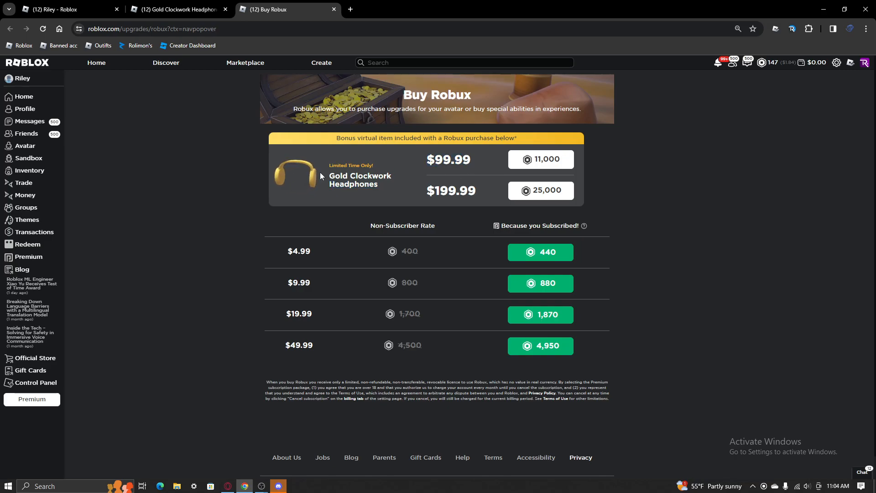
{"action": "left_click", "coordinate": [178, 9]}
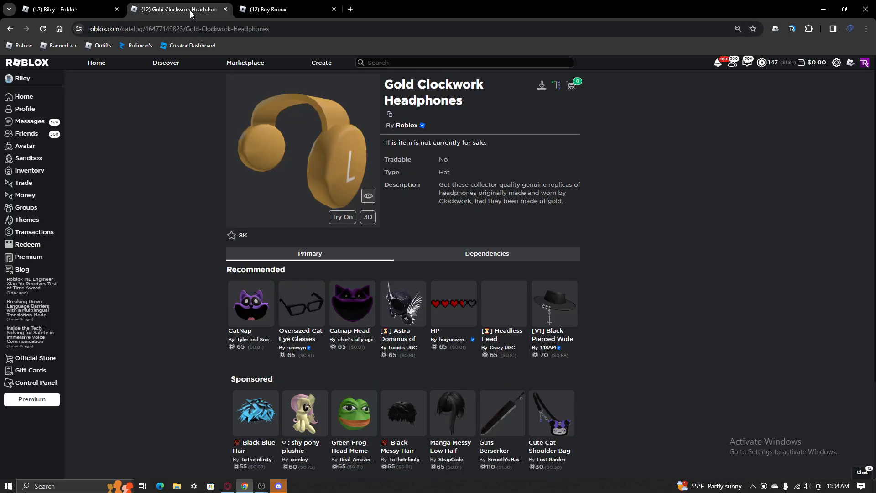
{"action": "left_click", "coordinate": [341, 218]}
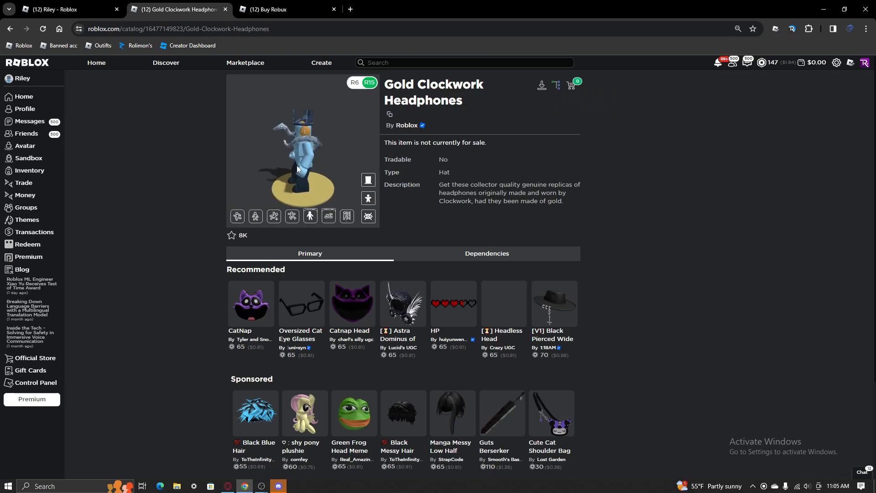
{"action": "left_click", "coordinate": [368, 180]}
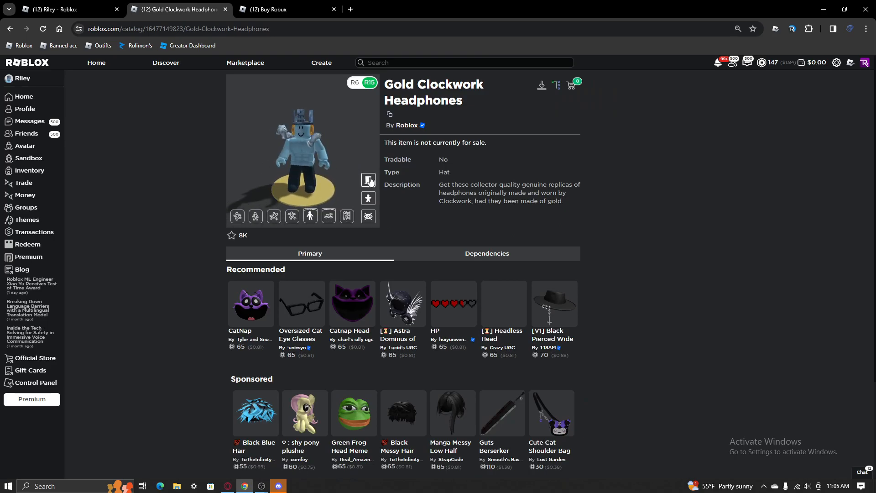
{"action": "left_click", "coordinate": [368, 180]}
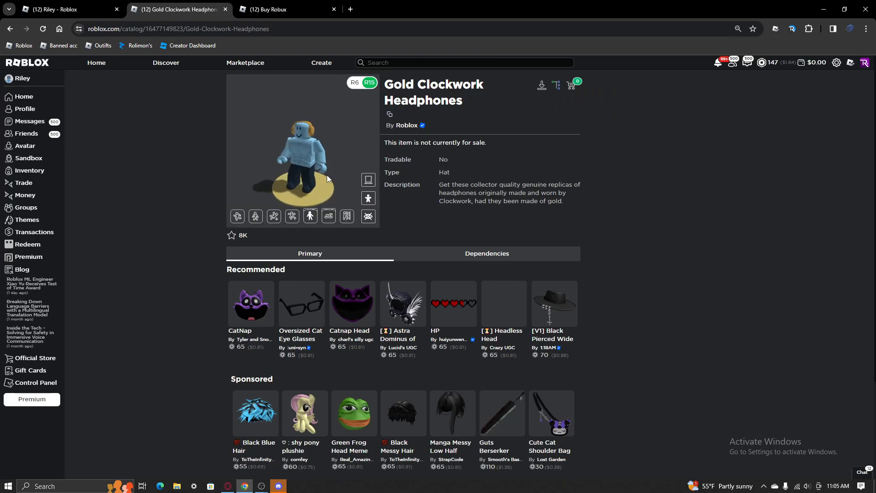
{"action": "left_click", "coordinate": [346, 215]}
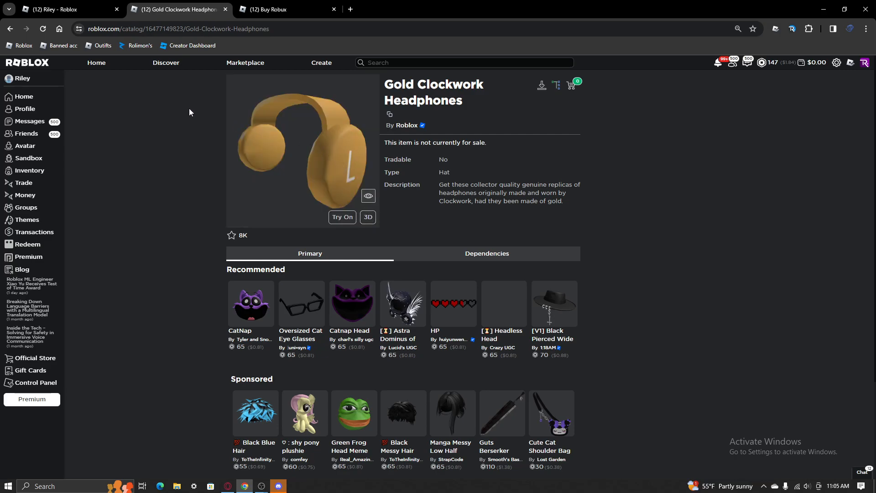
Return to the Buy Robux page listing the Gold Clockwork Headphones as a bonus item
{"action": "left_click", "coordinate": [275, 9]}
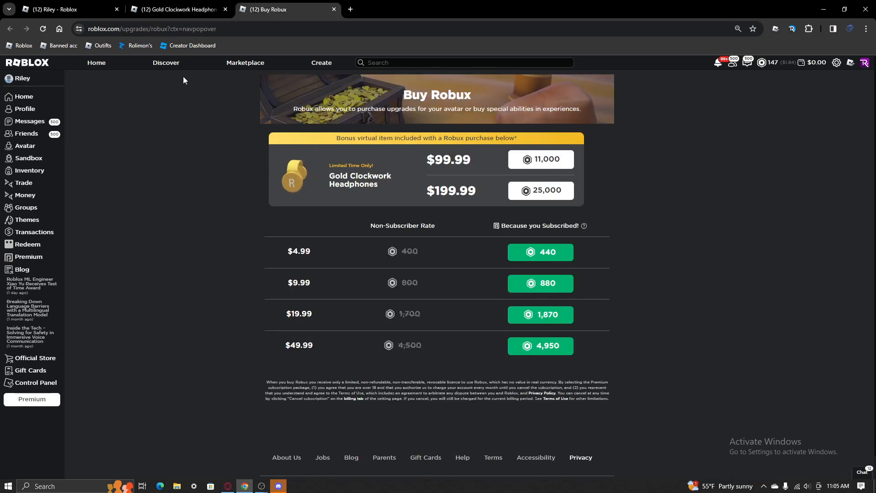
{"action": "mouse_move", "coordinate": [61, 9]}
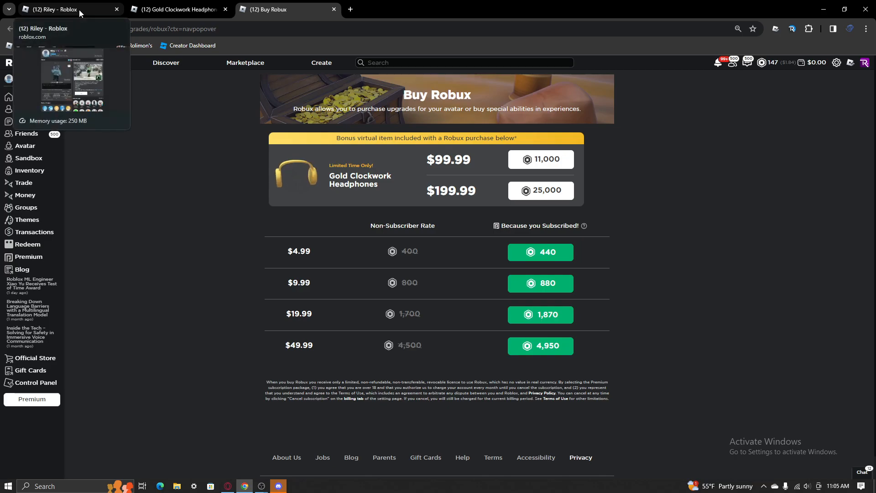